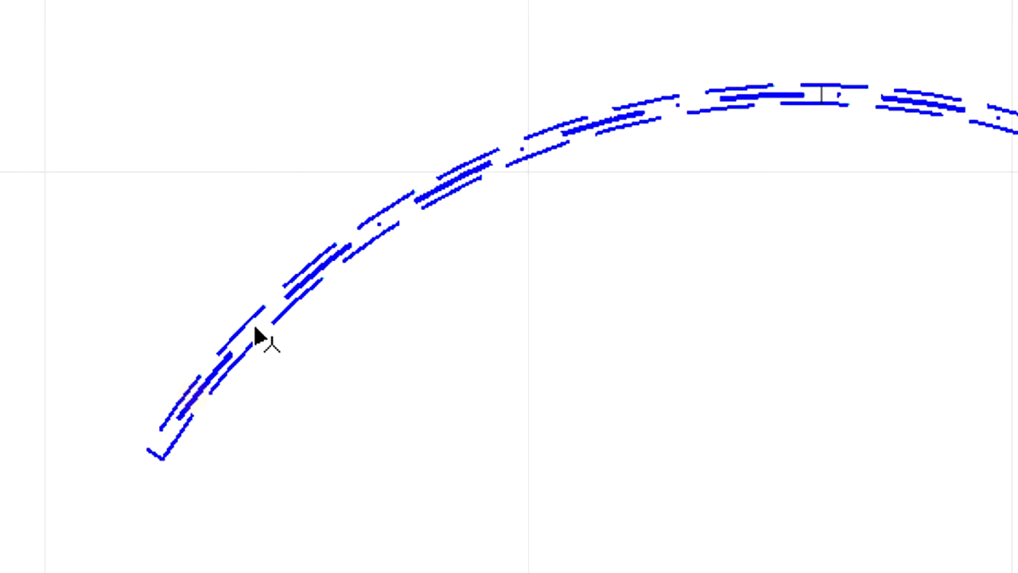
- Select the curved beam to add a hole to it
click(258, 334)
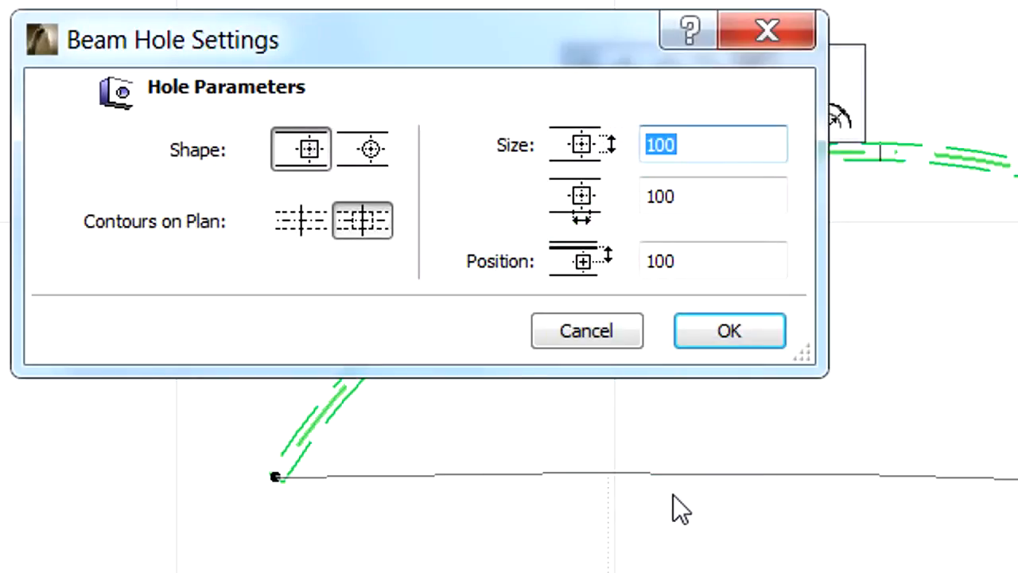
- Place a circular 100 hole on the curved beam, then switch the next hole to rectangular
click(362, 148)
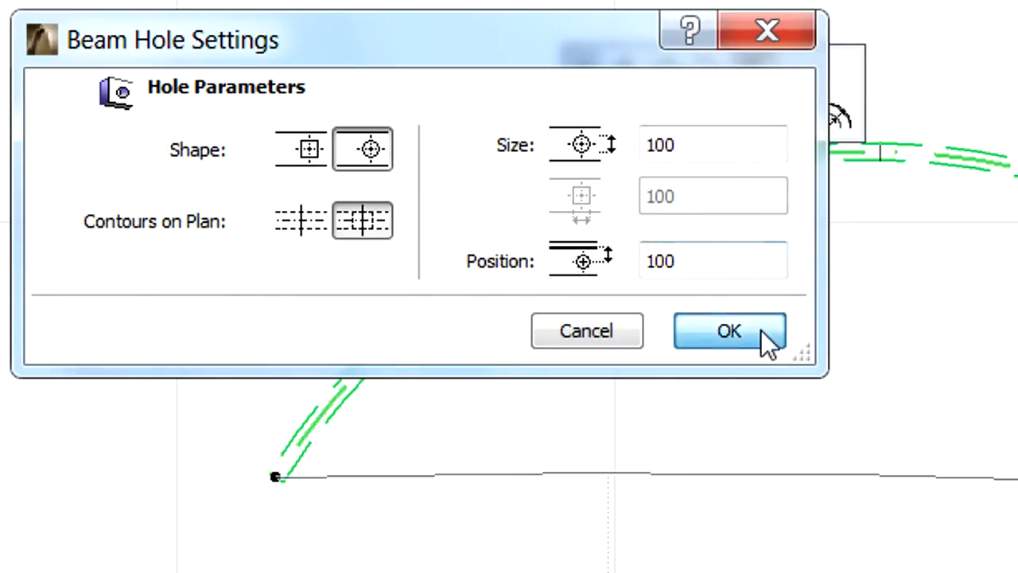
click(728, 330)
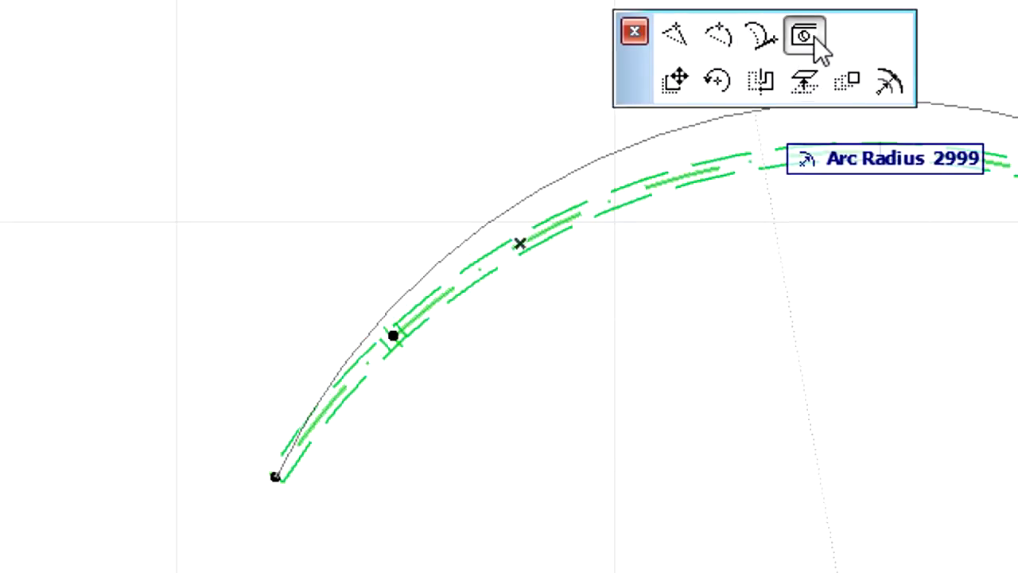
click(803, 35)
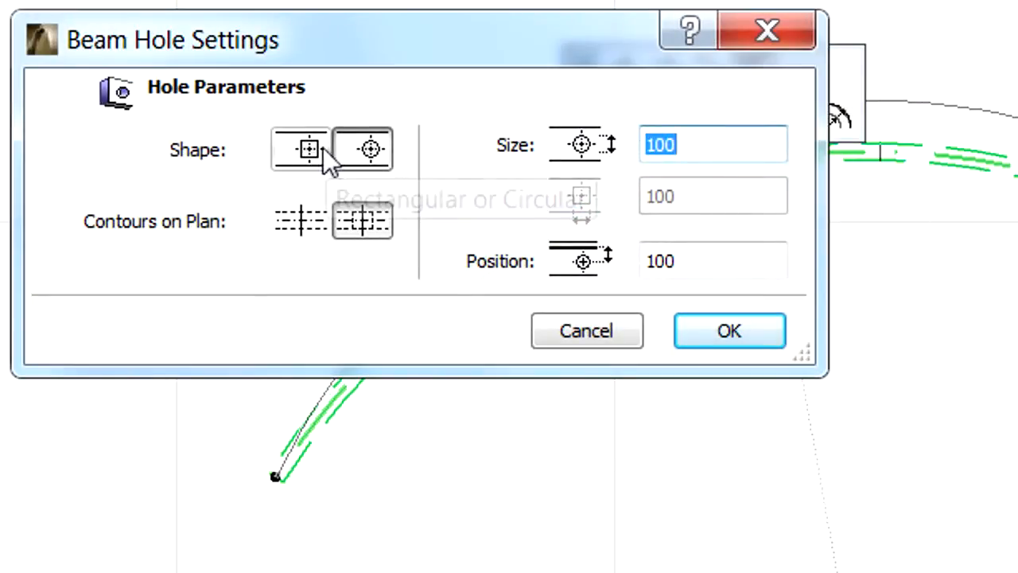
click(301, 149)
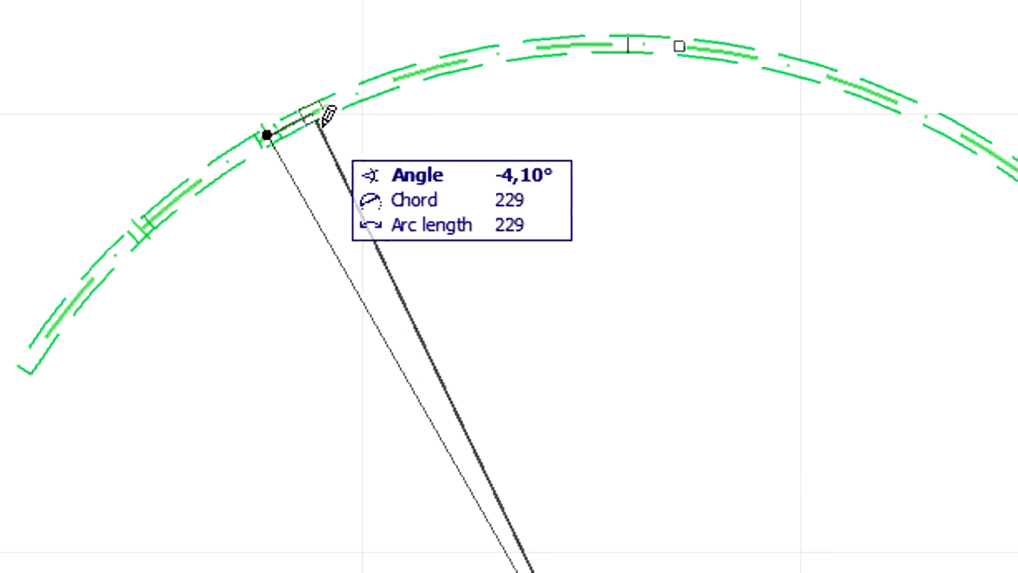
- Place rectangular holes at points along the beam's arc
drag(334, 115, 461, 95)
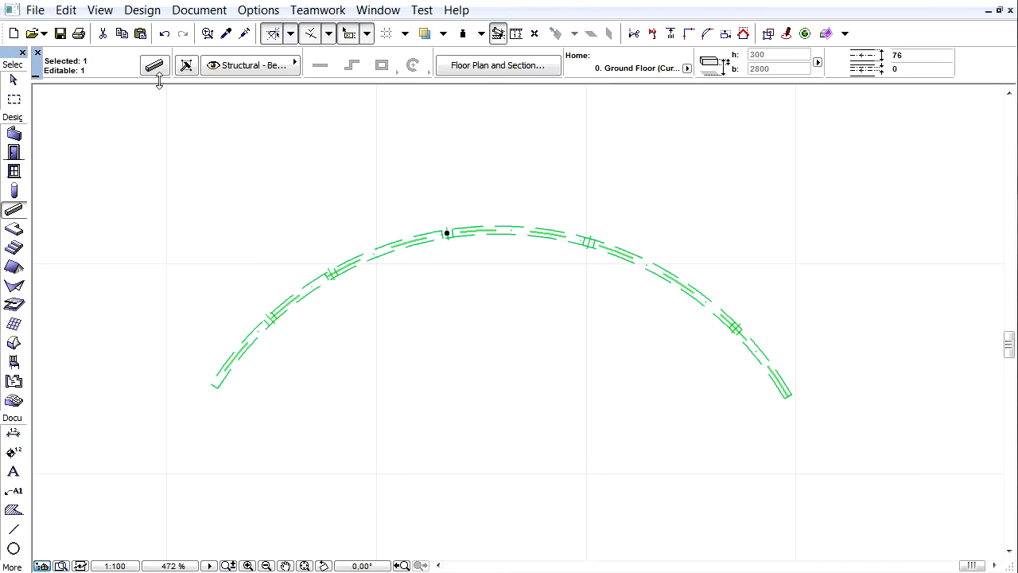
- Set the selected rectangular hole's width to 200 in Beam Selection Settings
click(154, 65)
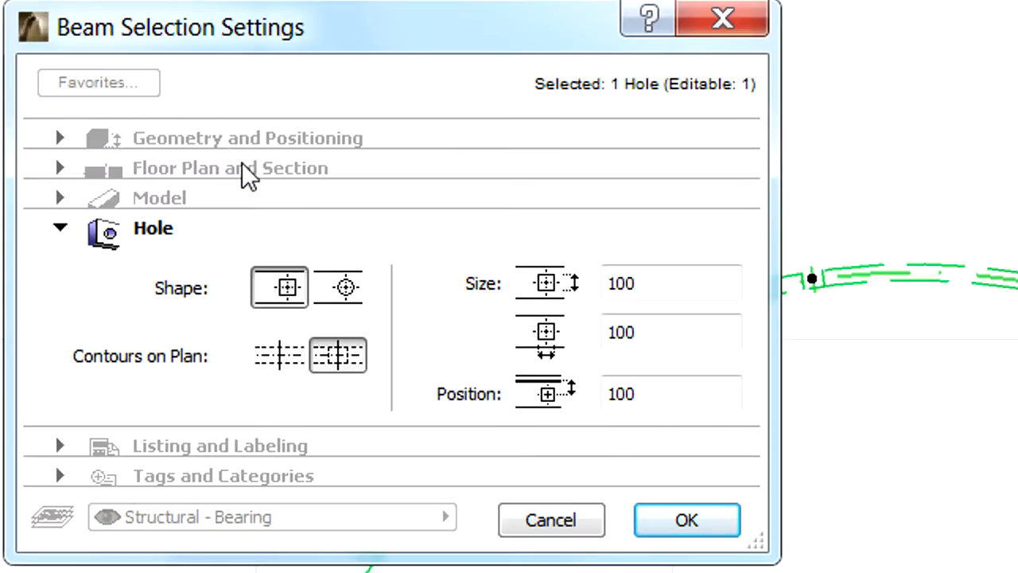
mouse_move(254, 195)
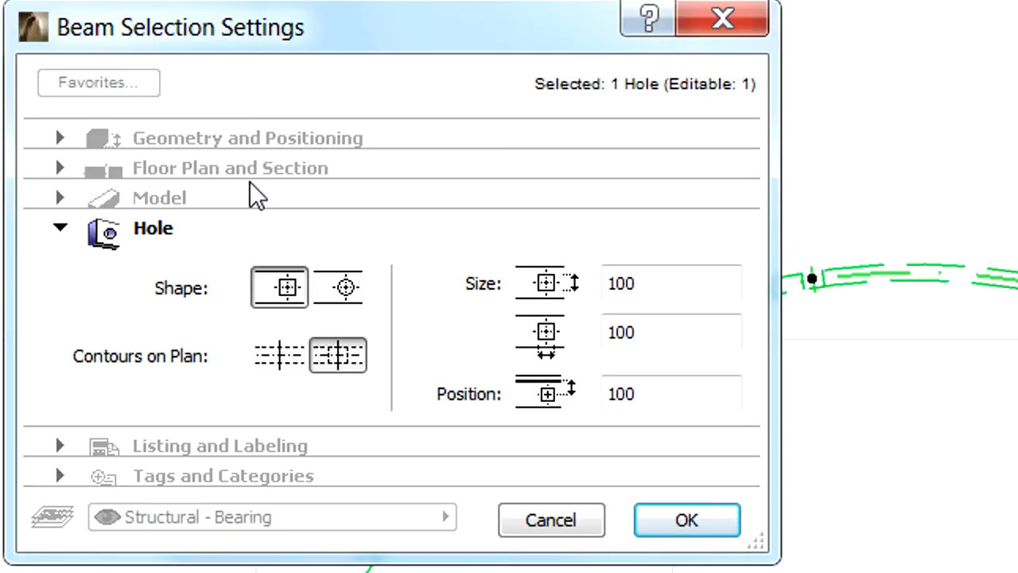
mouse_move(396, 473)
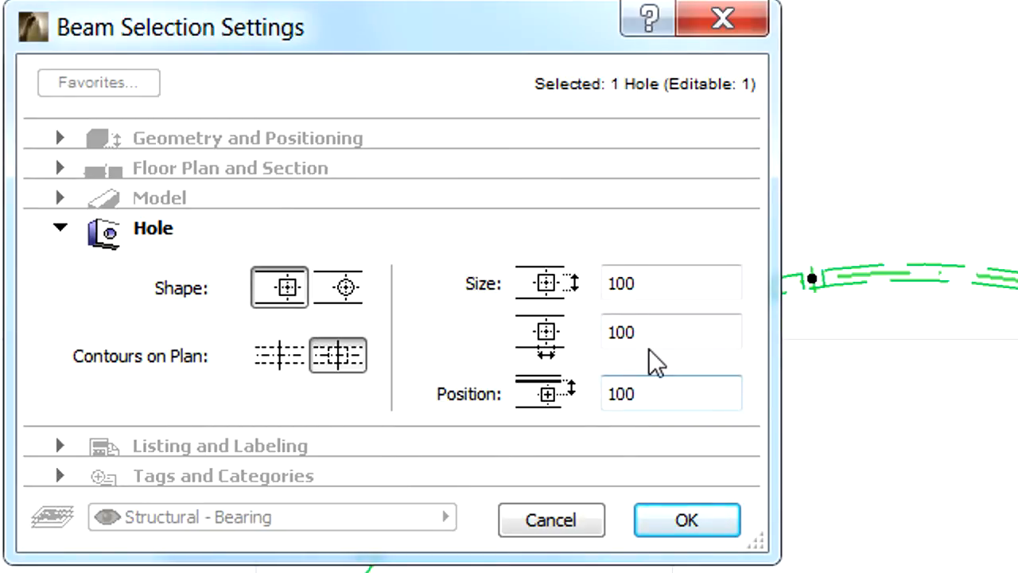
click(670, 331)
text(2)
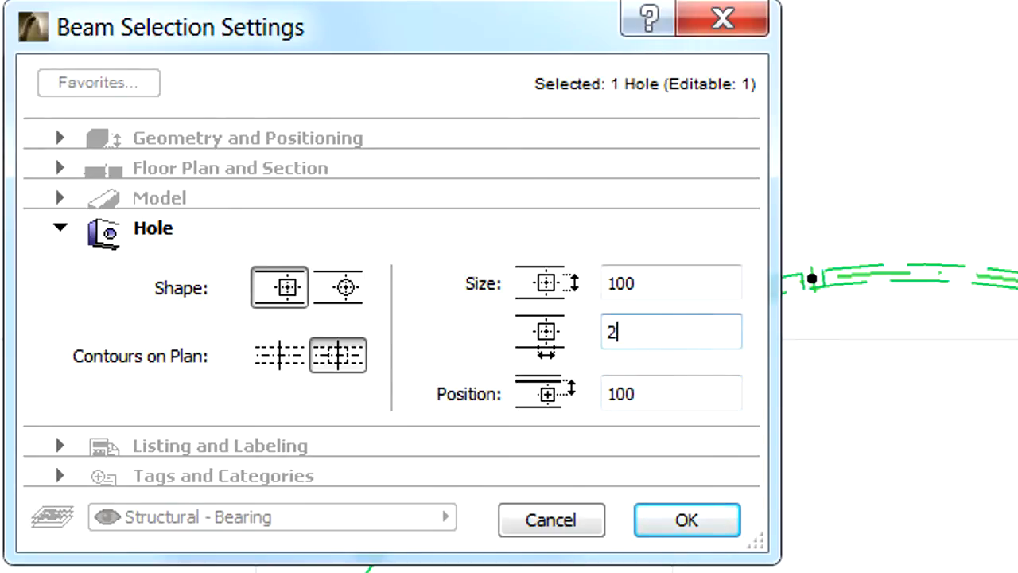
text(00)
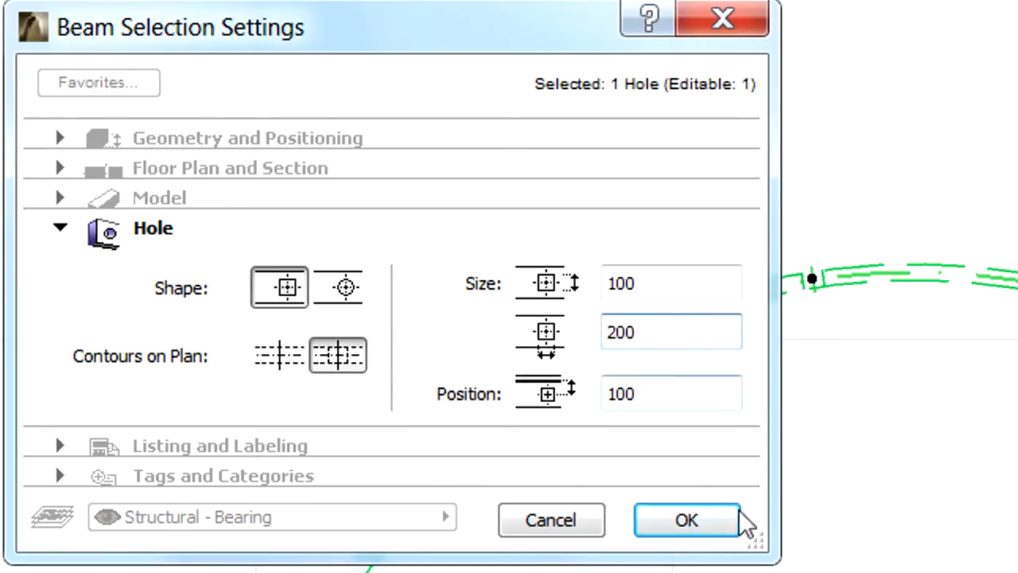
click(685, 519)
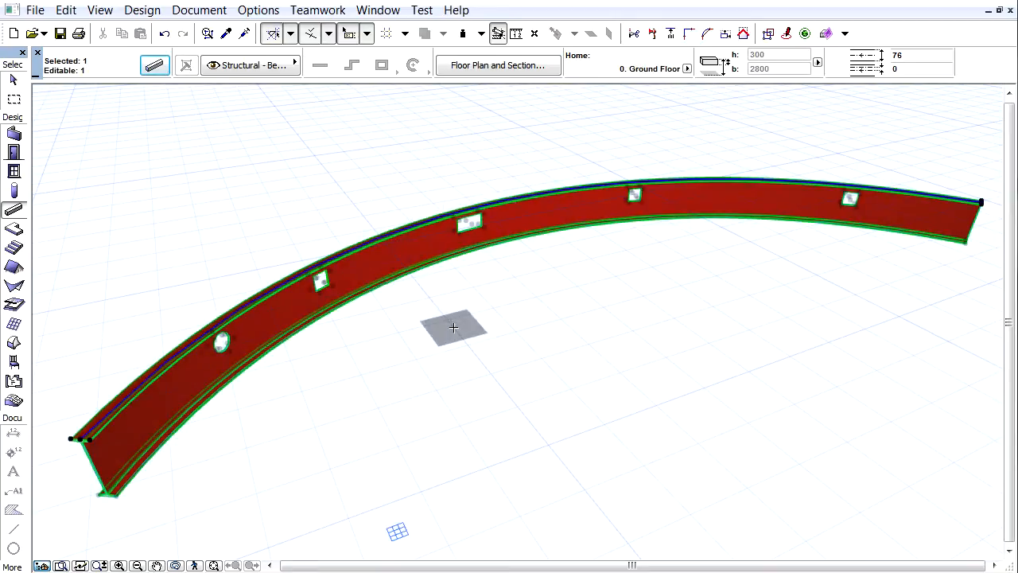
- Set the selected circular hole's position to 150 in Beam Selection Settings
click(154, 65)
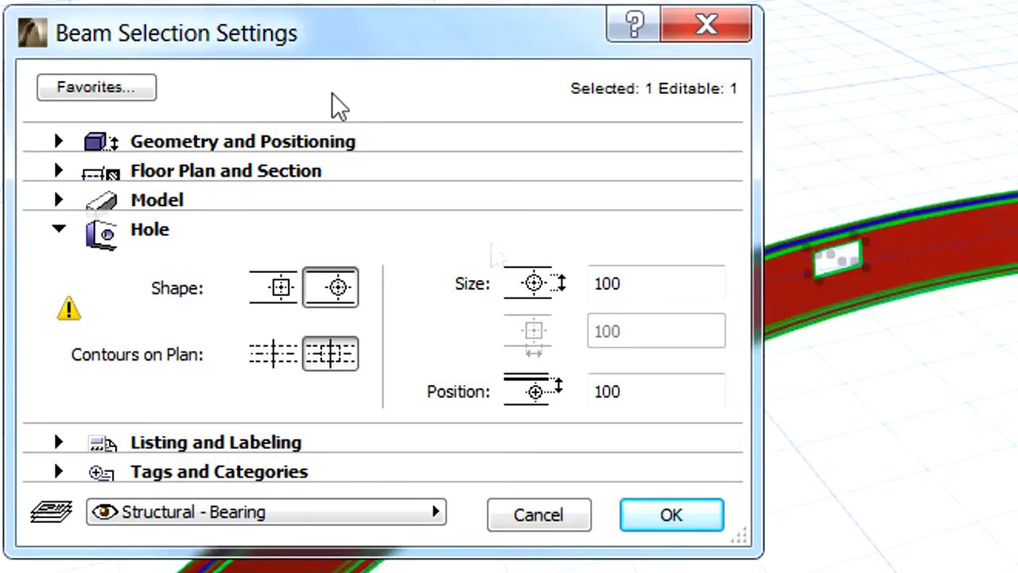
mouse_move(493, 255)
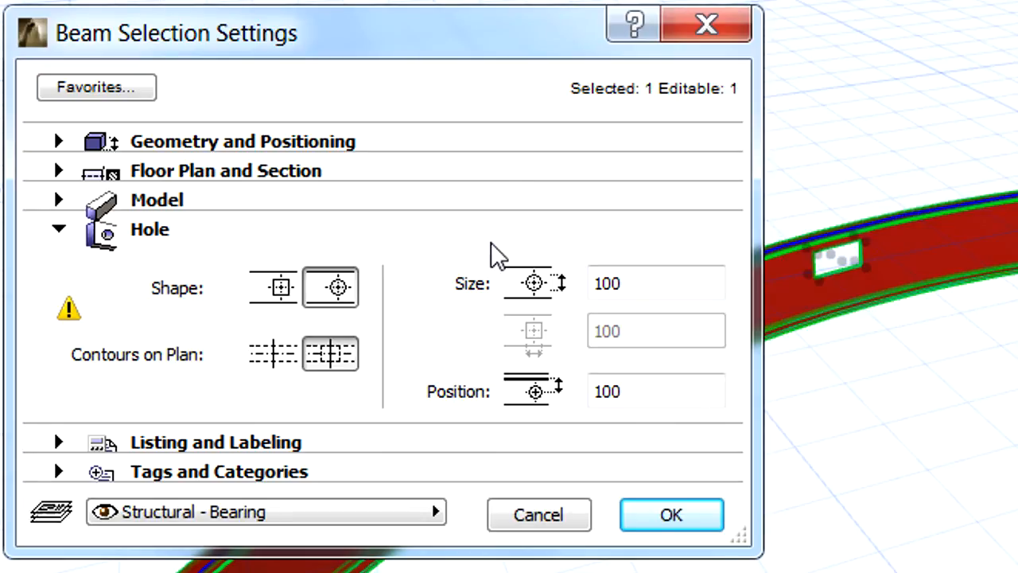
click(655, 391)
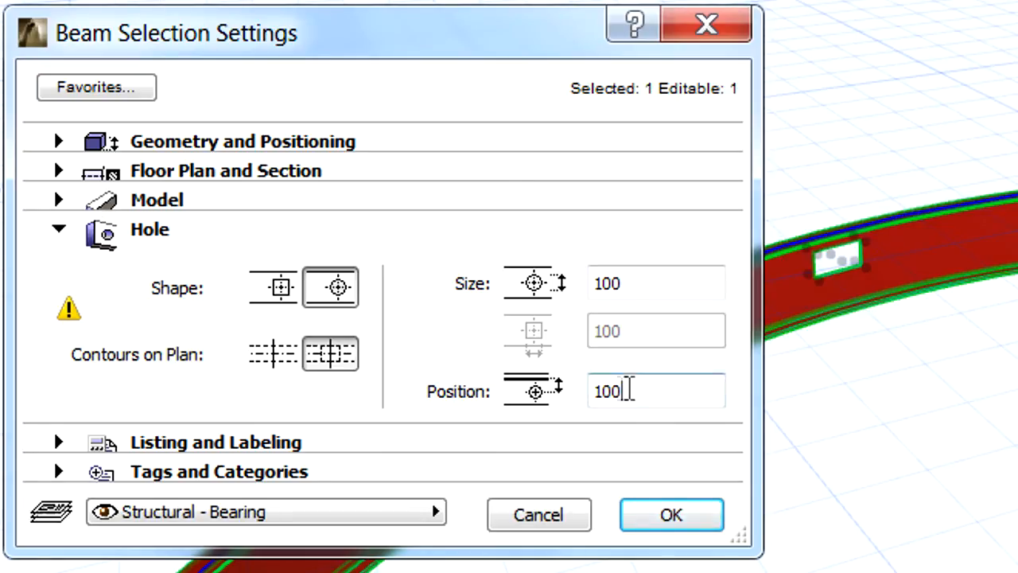
text(150)
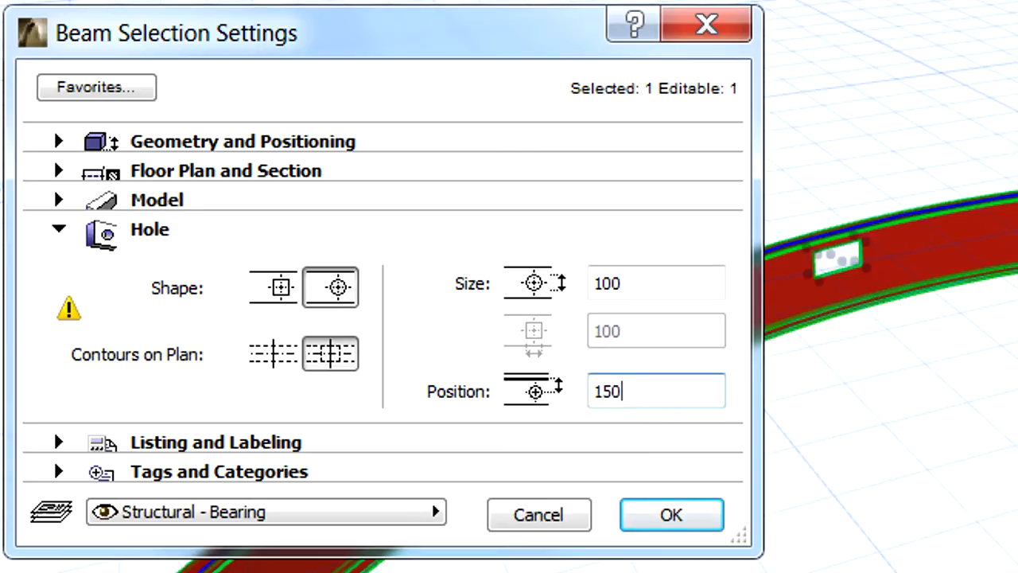
mouse_move(692, 513)
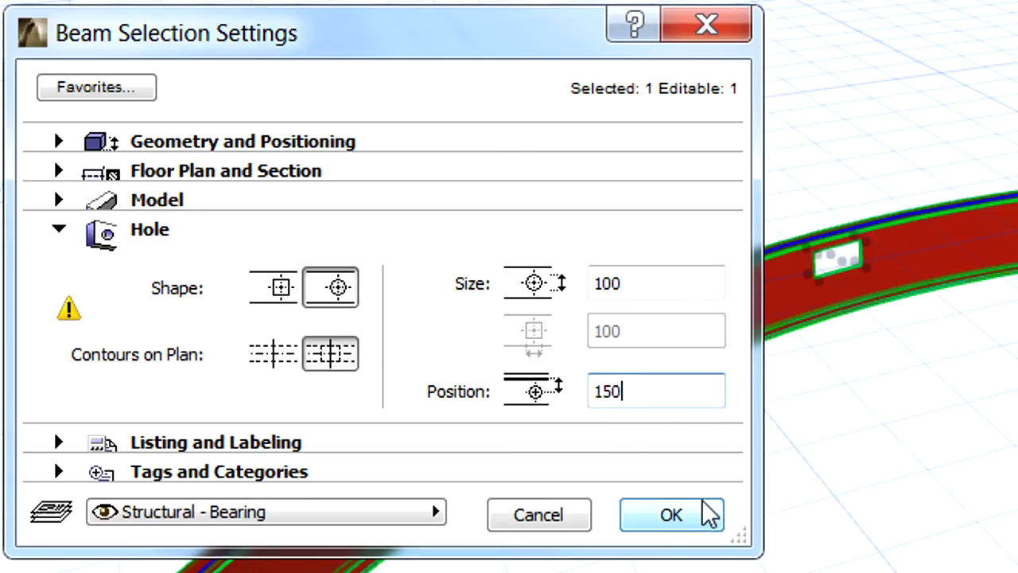
click(671, 514)
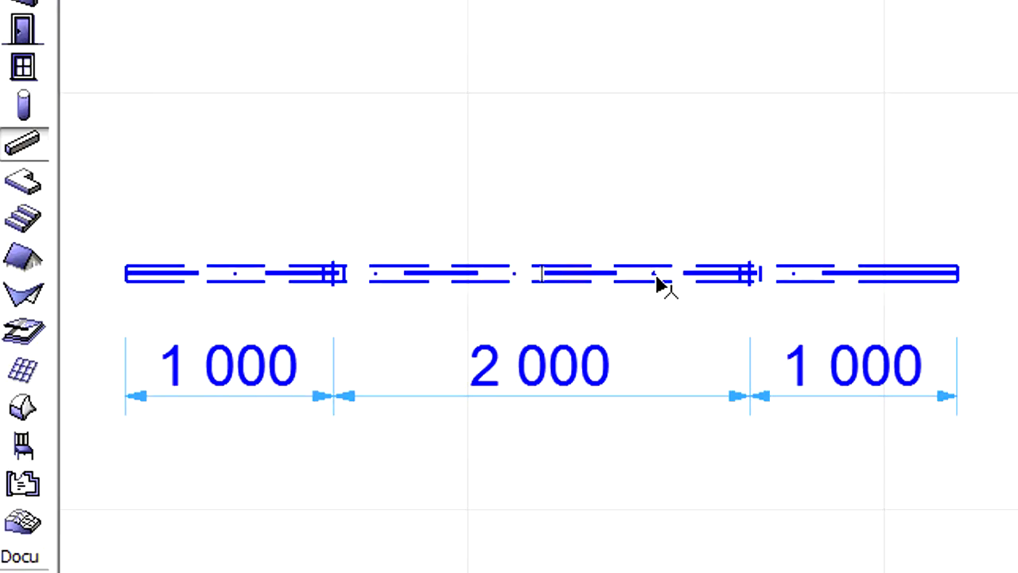
- Curve the straight beam with a 7000 arc radius, choosing Keep distance for holes
click(660, 274)
text(7)
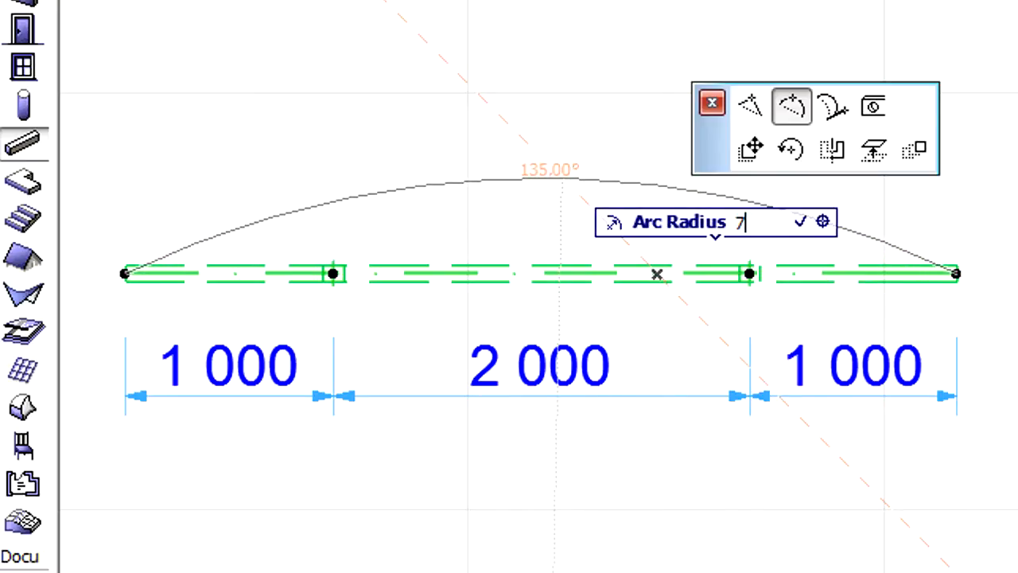
text(000)
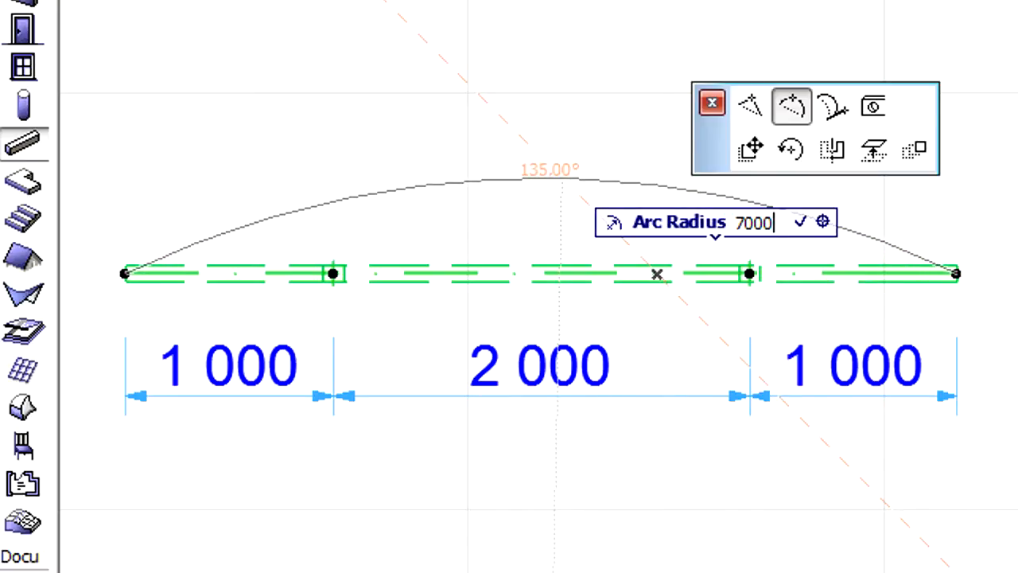
click(801, 221)
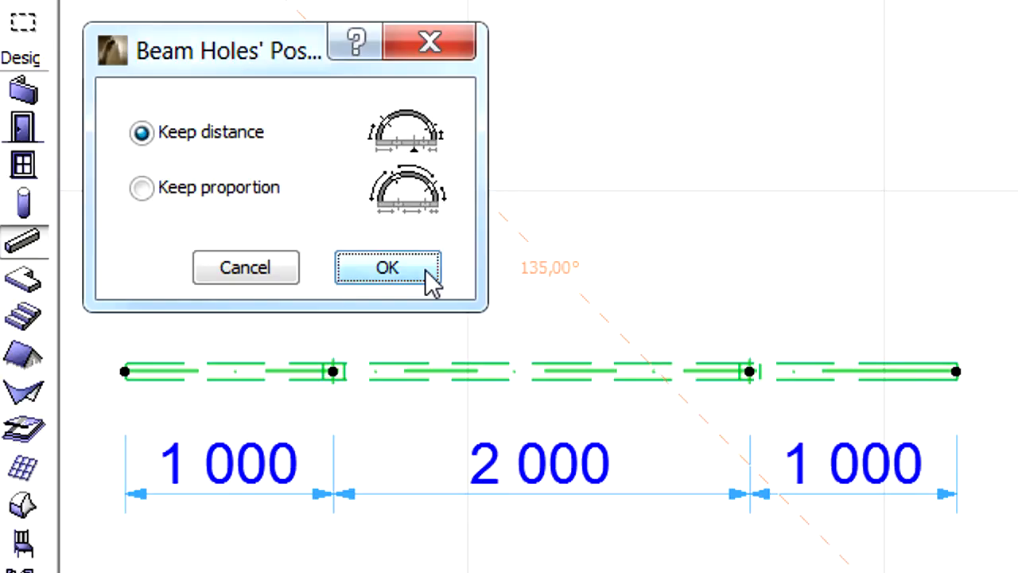
click(386, 267)
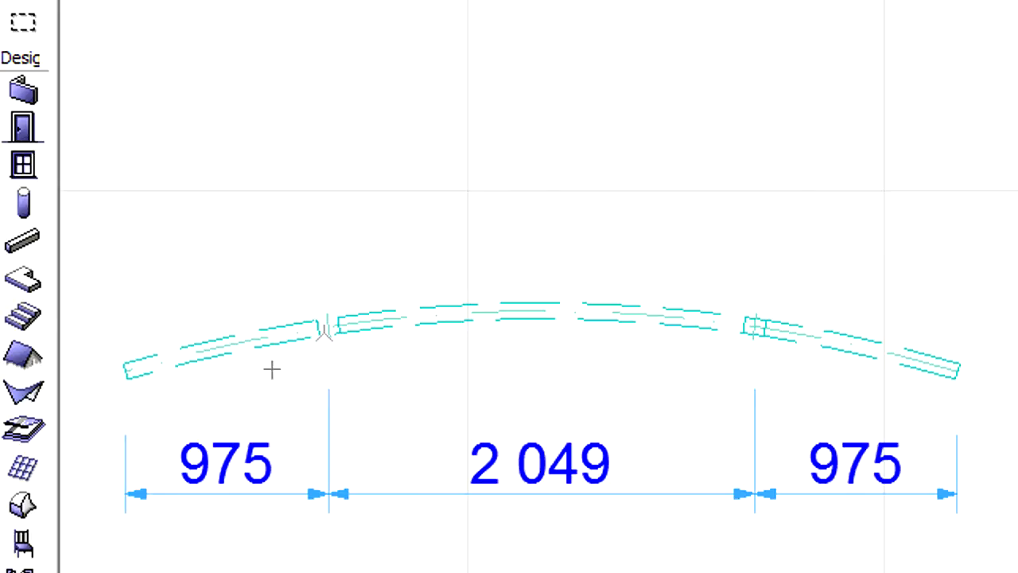
mouse_move(334, 314)
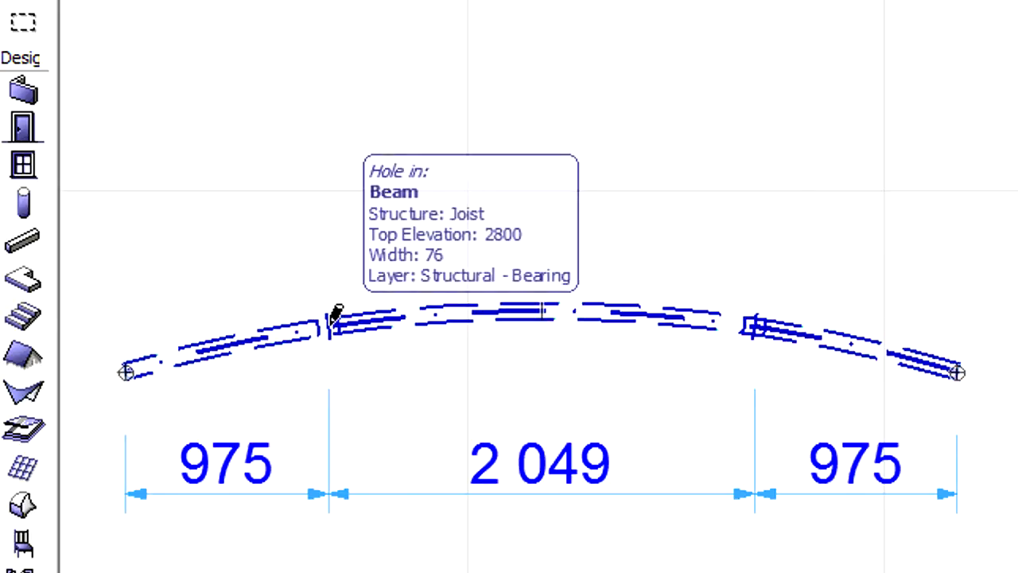
mouse_move(755, 314)
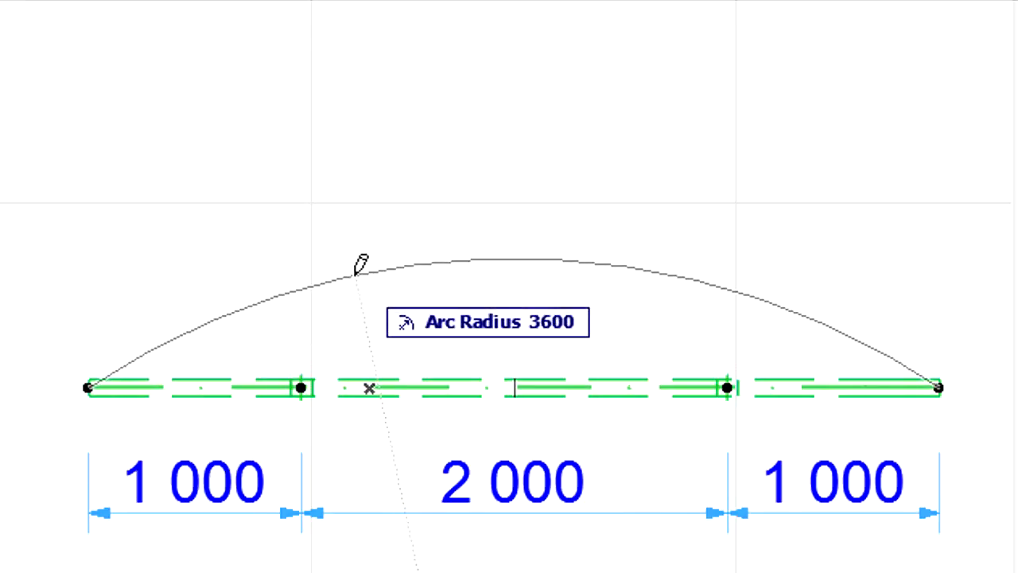
- Curve the beam with a 7000 arc radius, choosing Keep proportion for holes
click(548, 322)
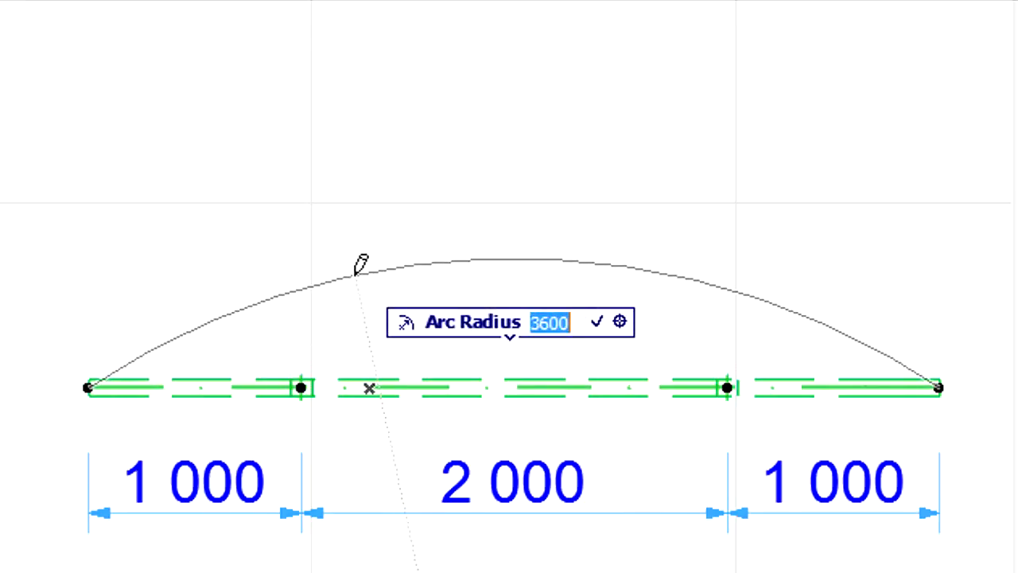
text(7000)
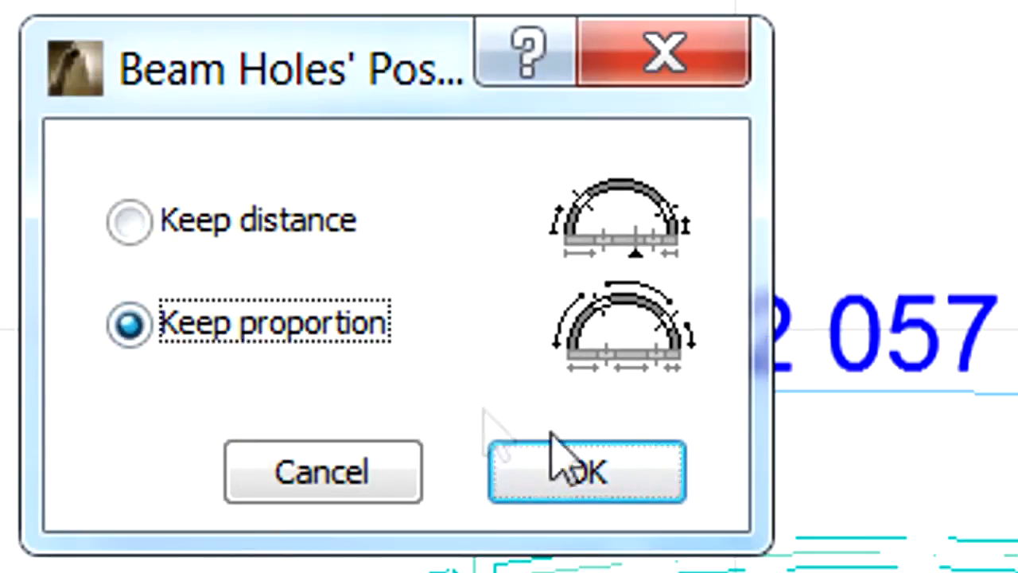
mouse_move(620, 477)
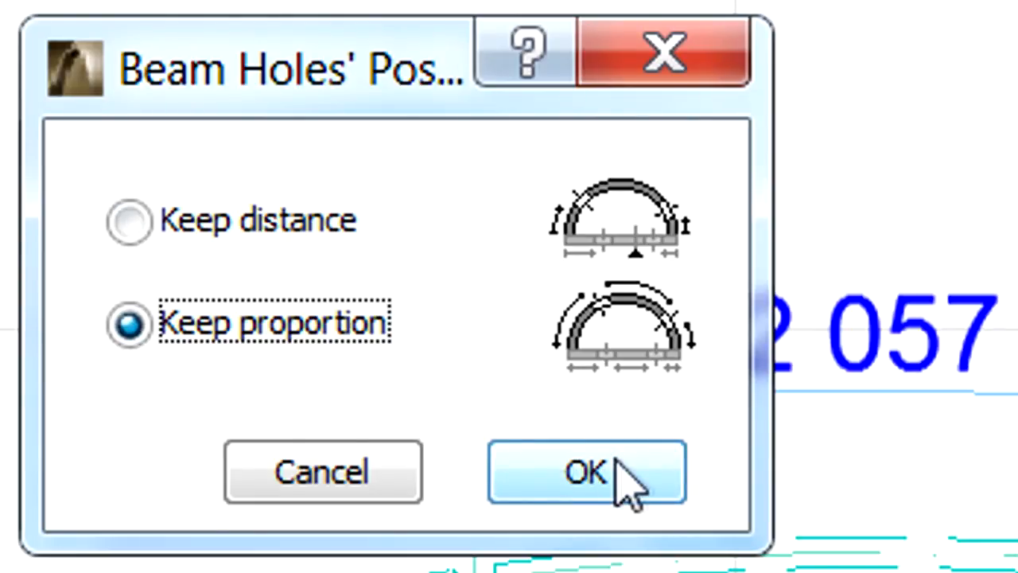
click(586, 470)
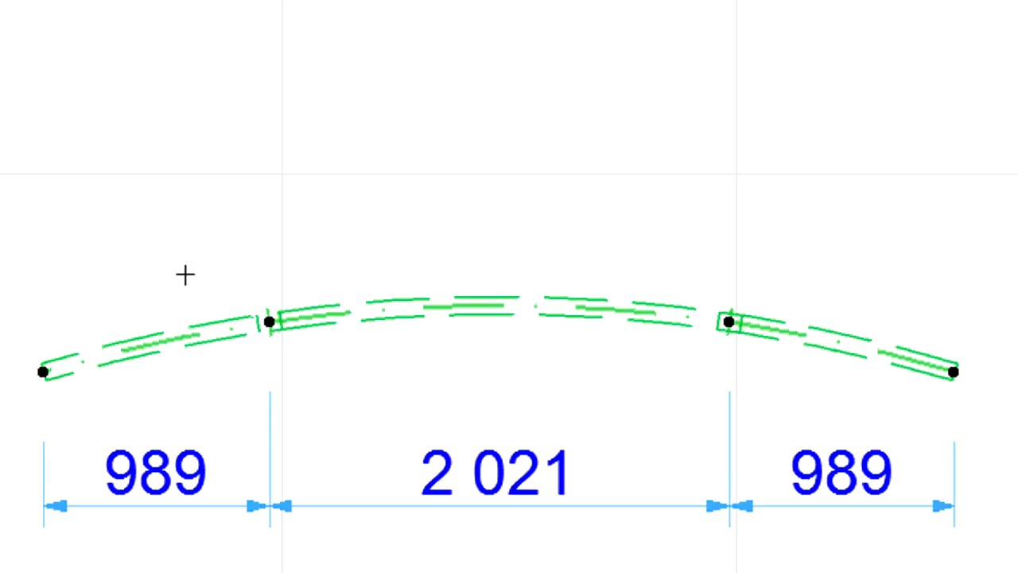